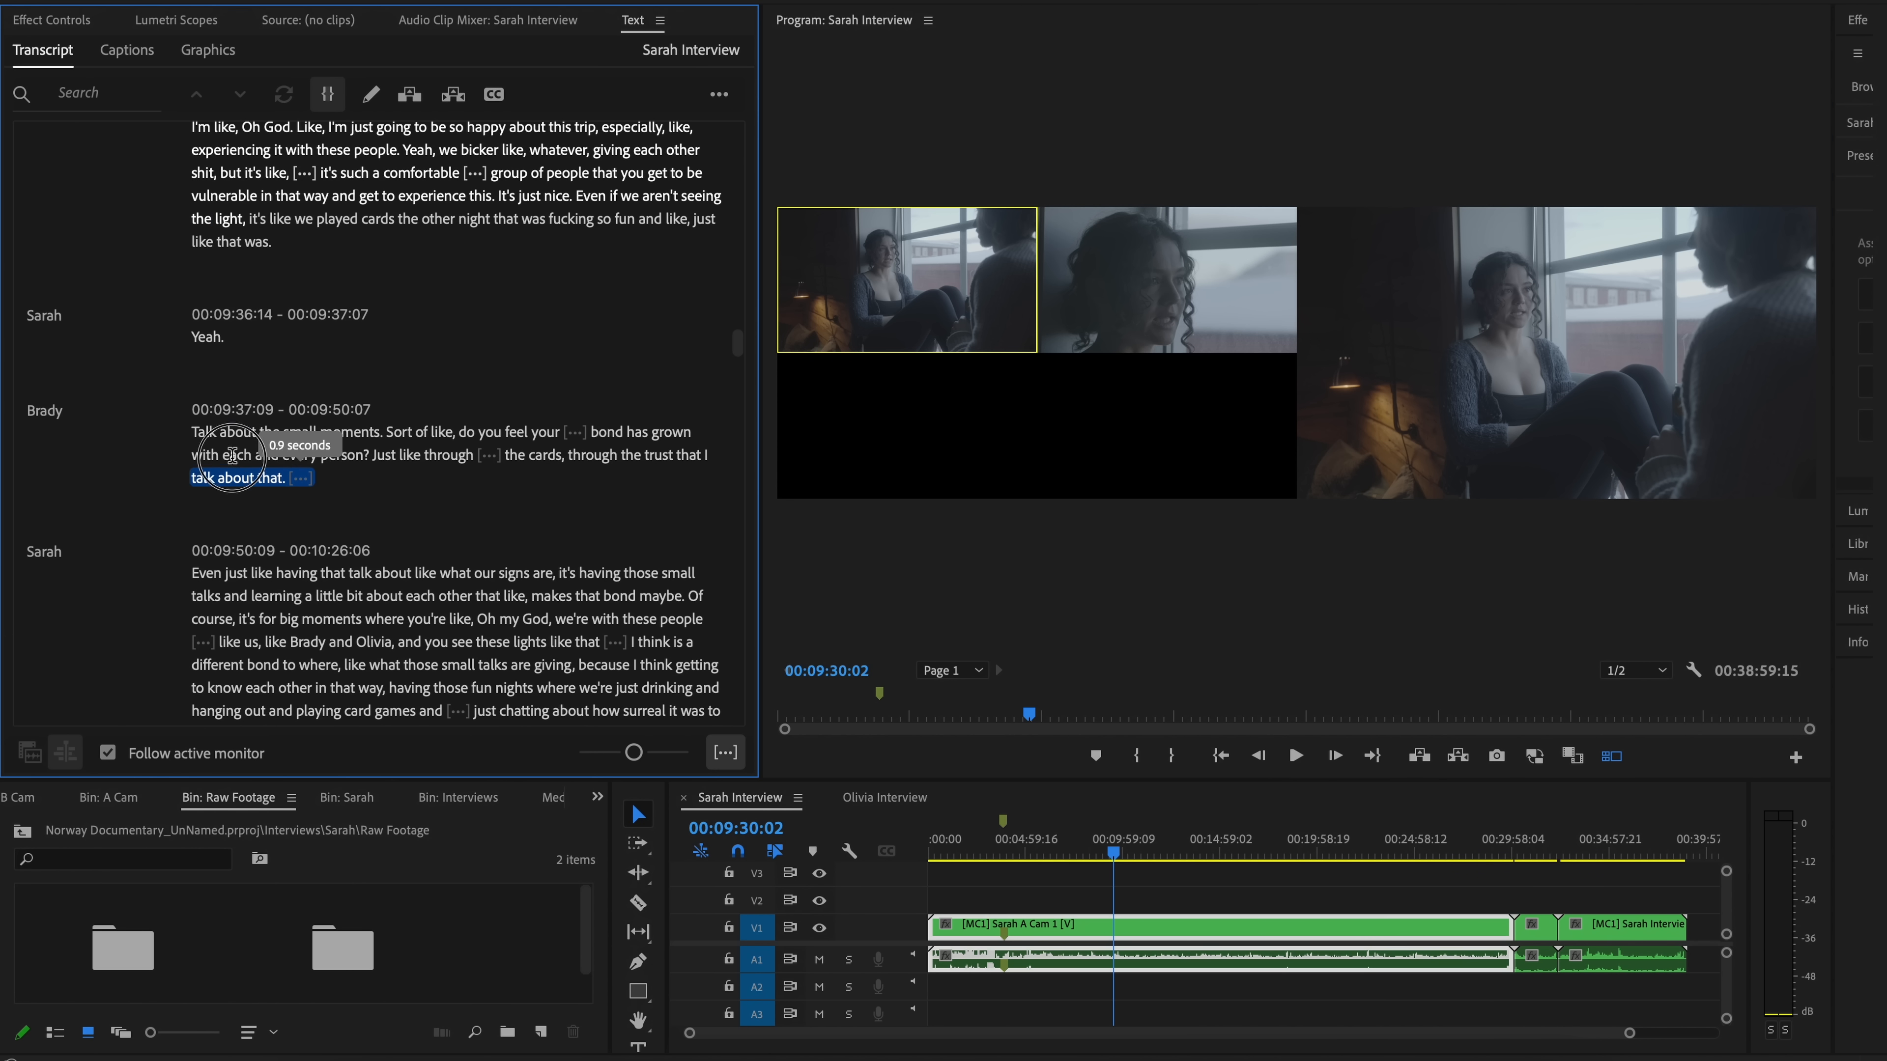
Select Brady's 'small moments' transcript passage, jumping the playhead to 00:09:37:09
click(230, 455)
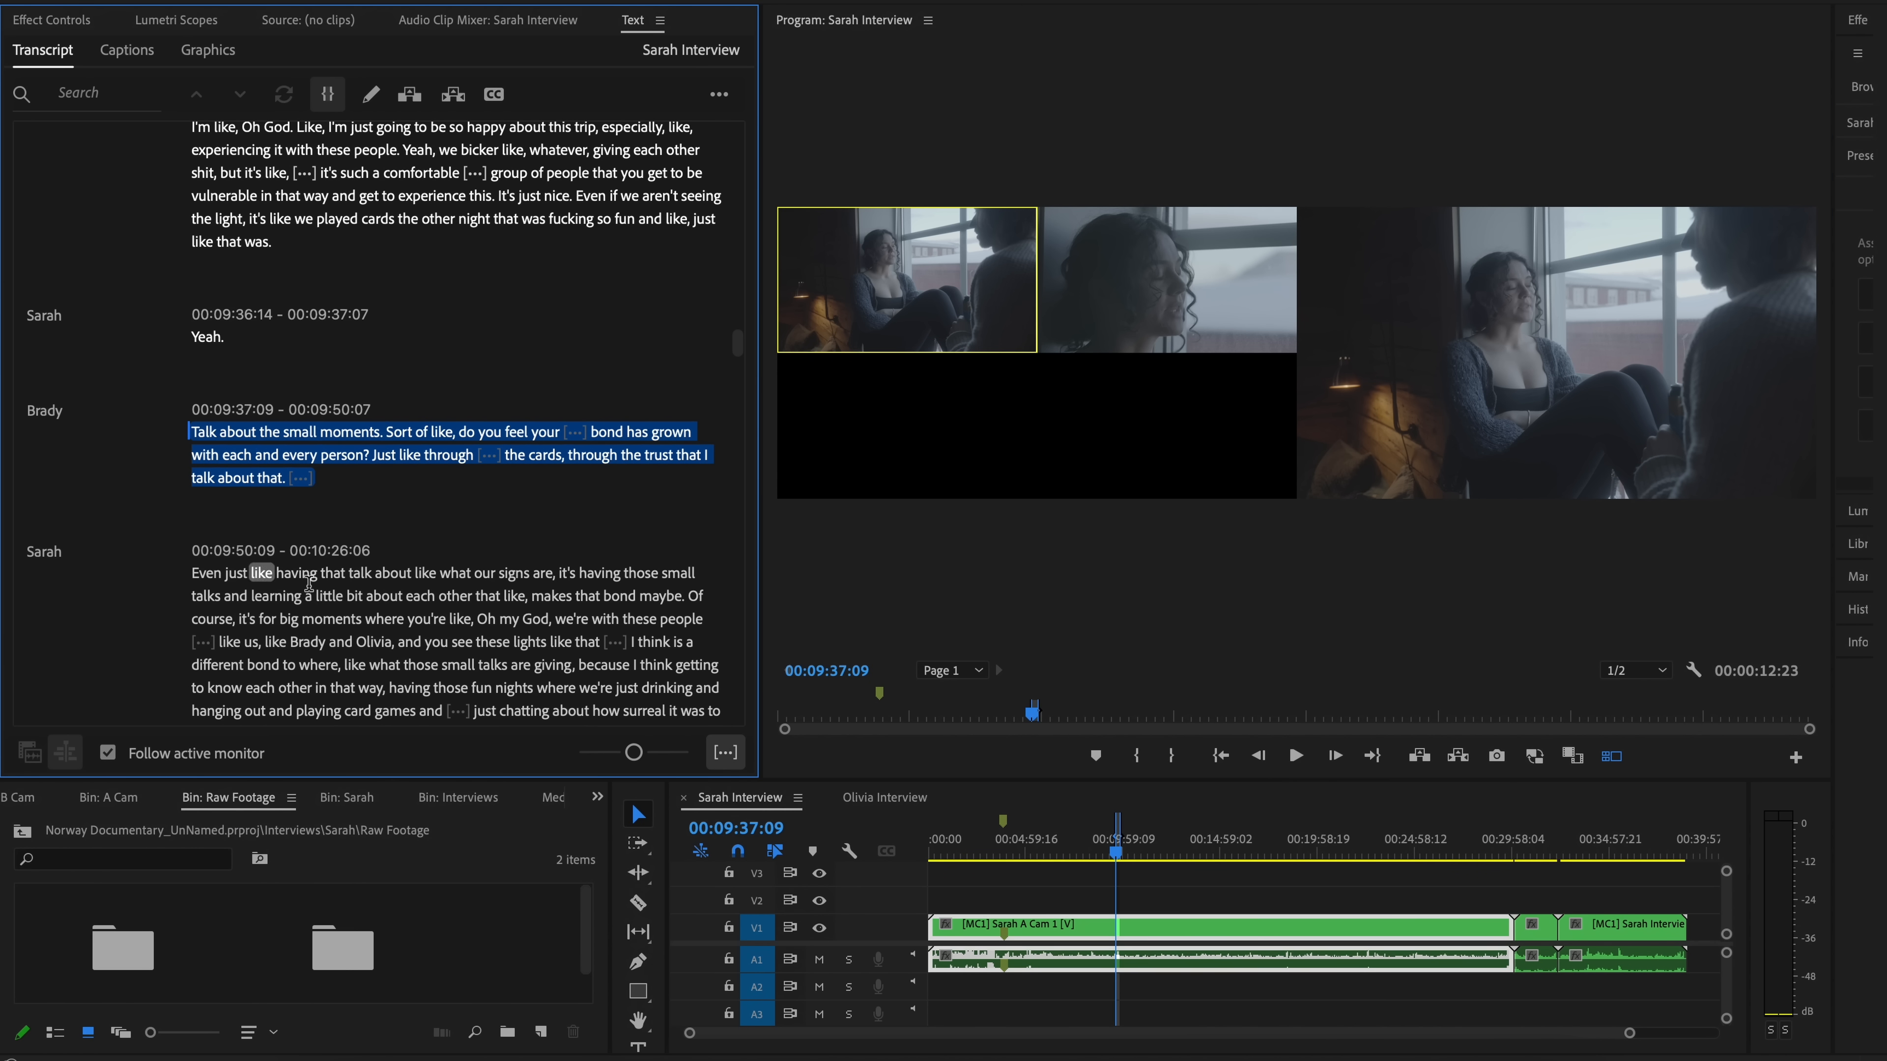